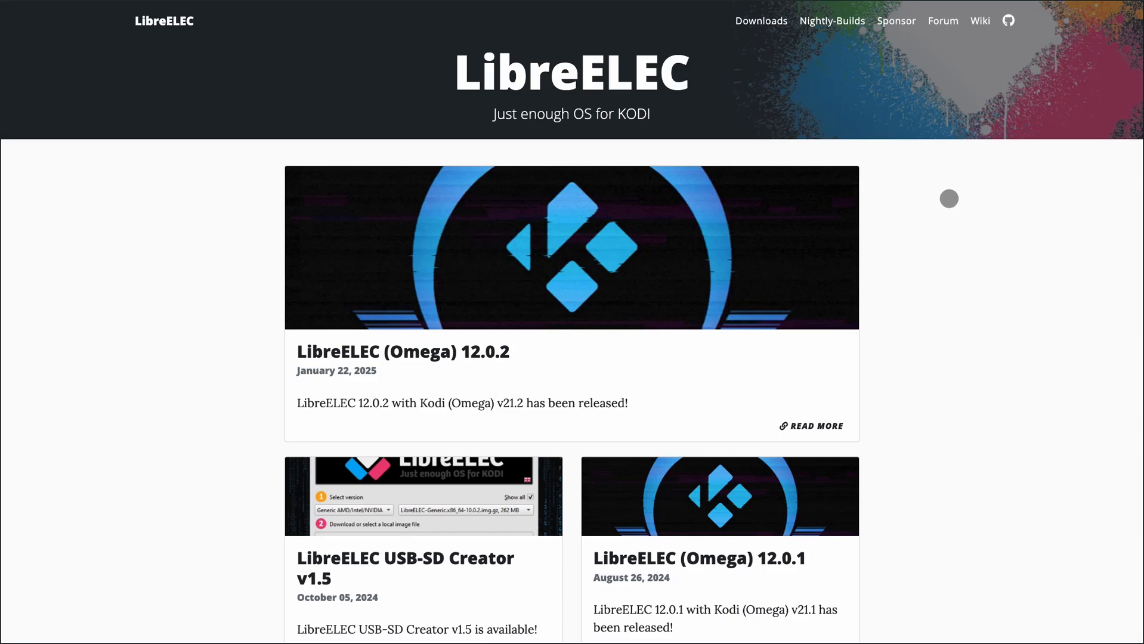
Scroll down and back up through the LibreELEC home page.
scroll("down", 3)
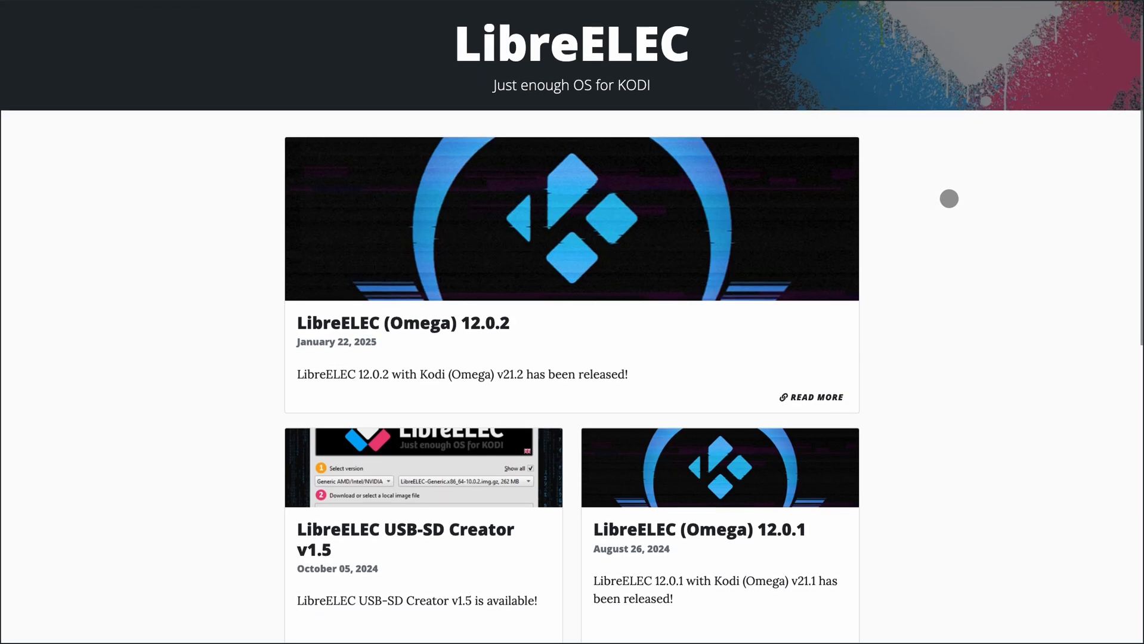
scroll("down", 3)
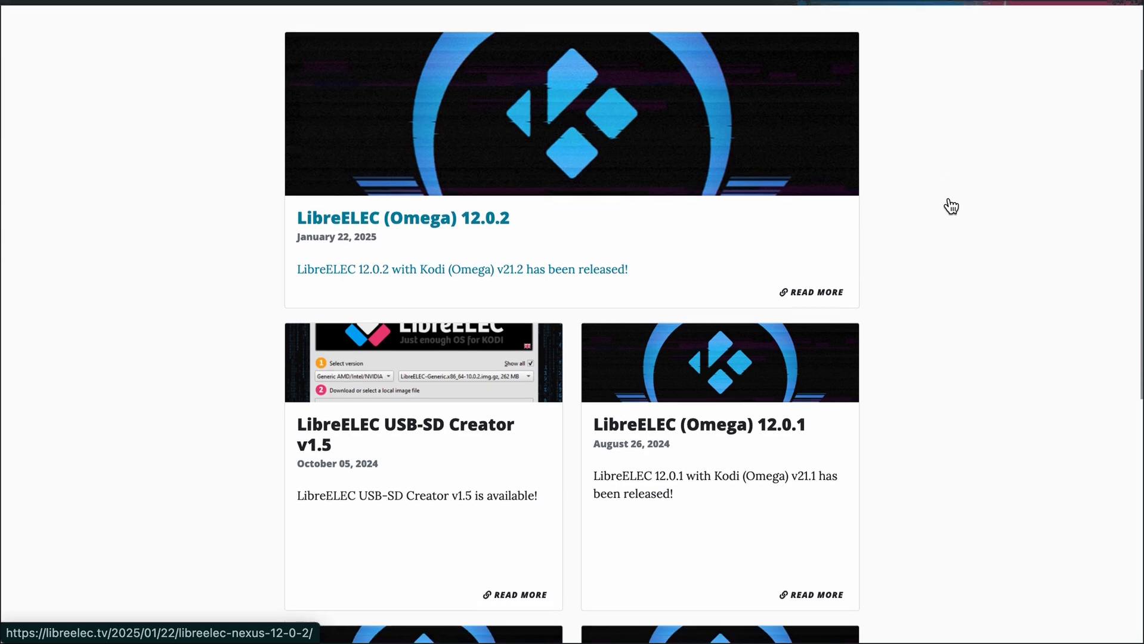
scroll("down", 3)
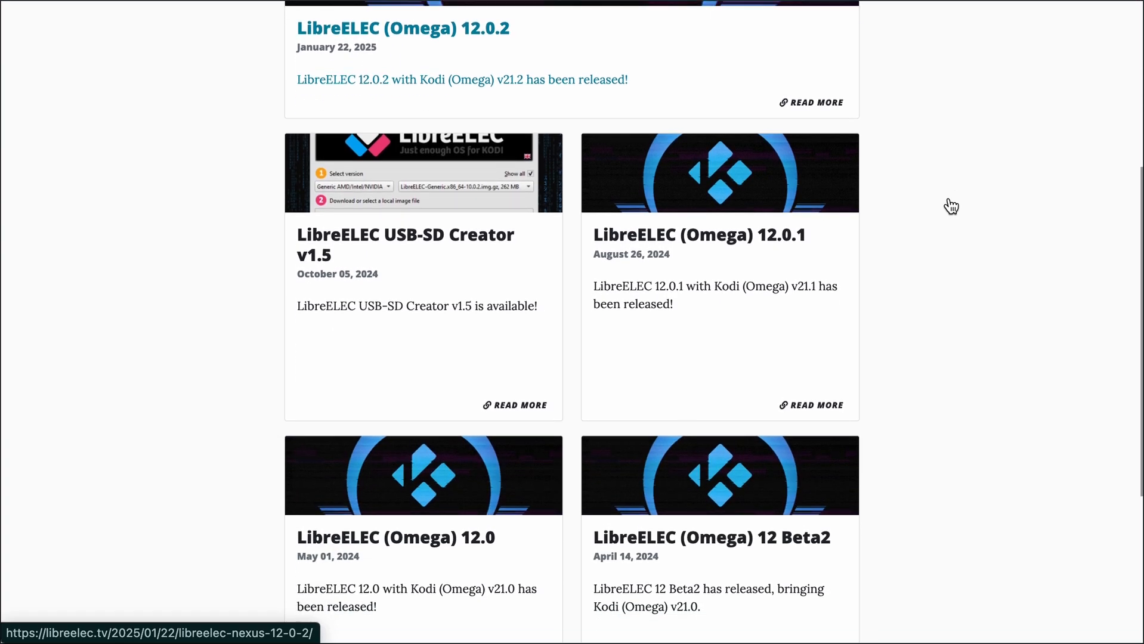
scroll("down", 3)
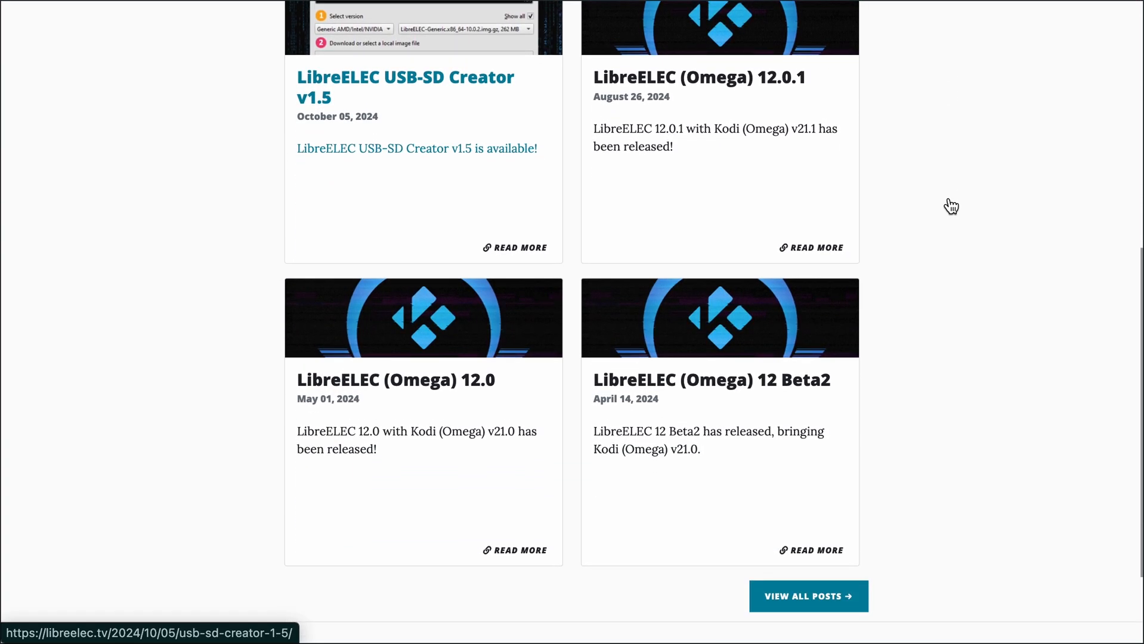
scroll("up", 3)
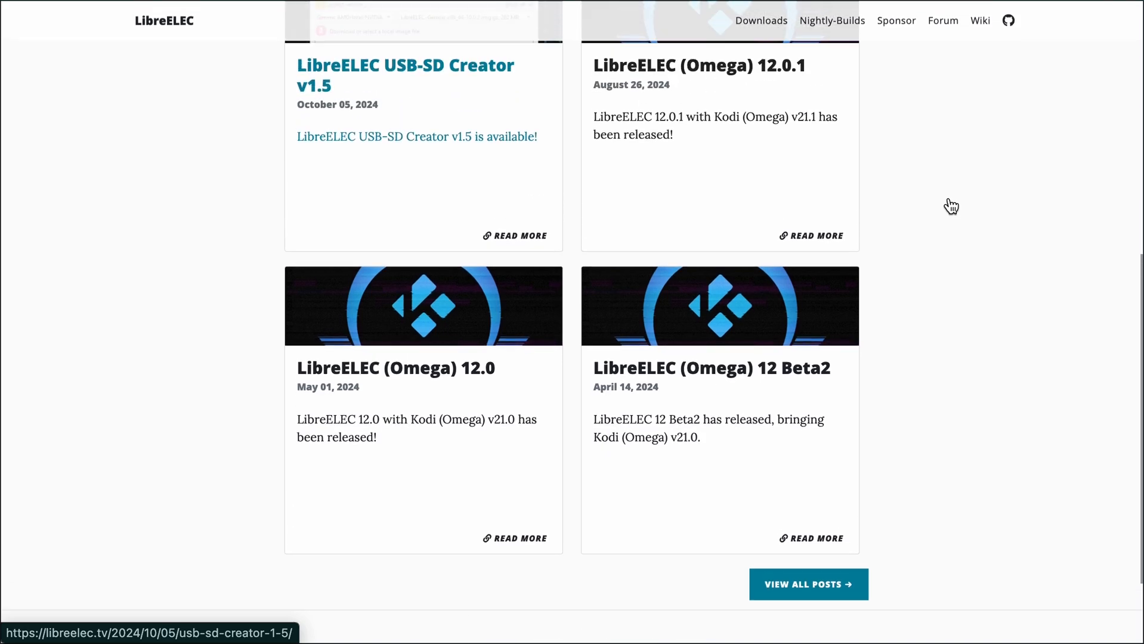
scroll("up", 3)
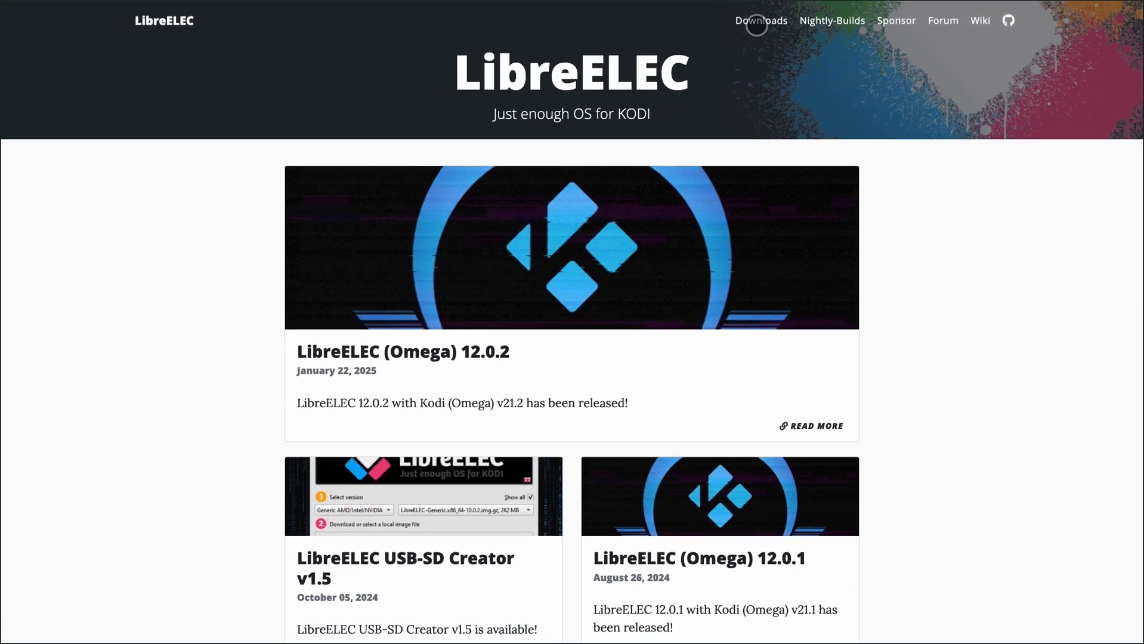
Browse the LibreELEC downloads page.
left_click(761, 19)
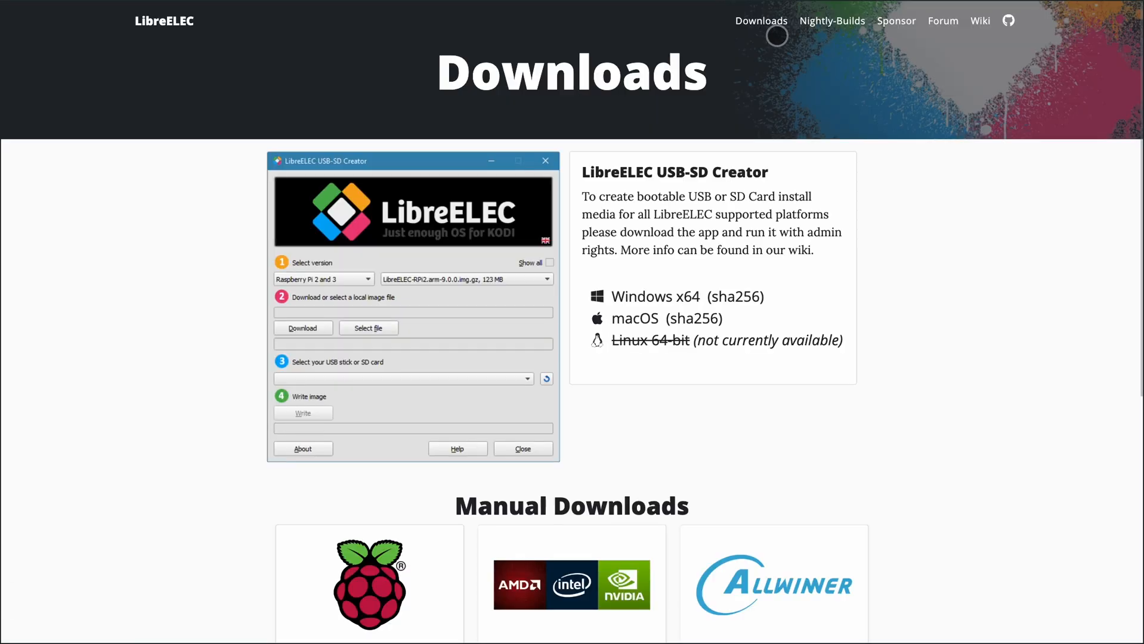
scroll("down", 3)
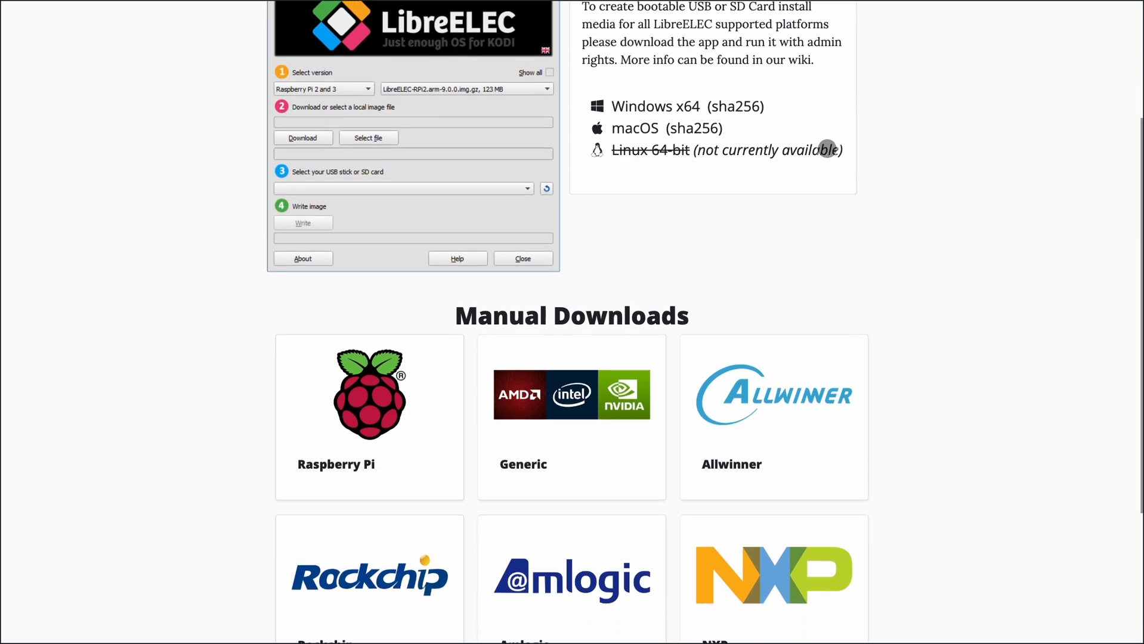
scroll("down", 3)
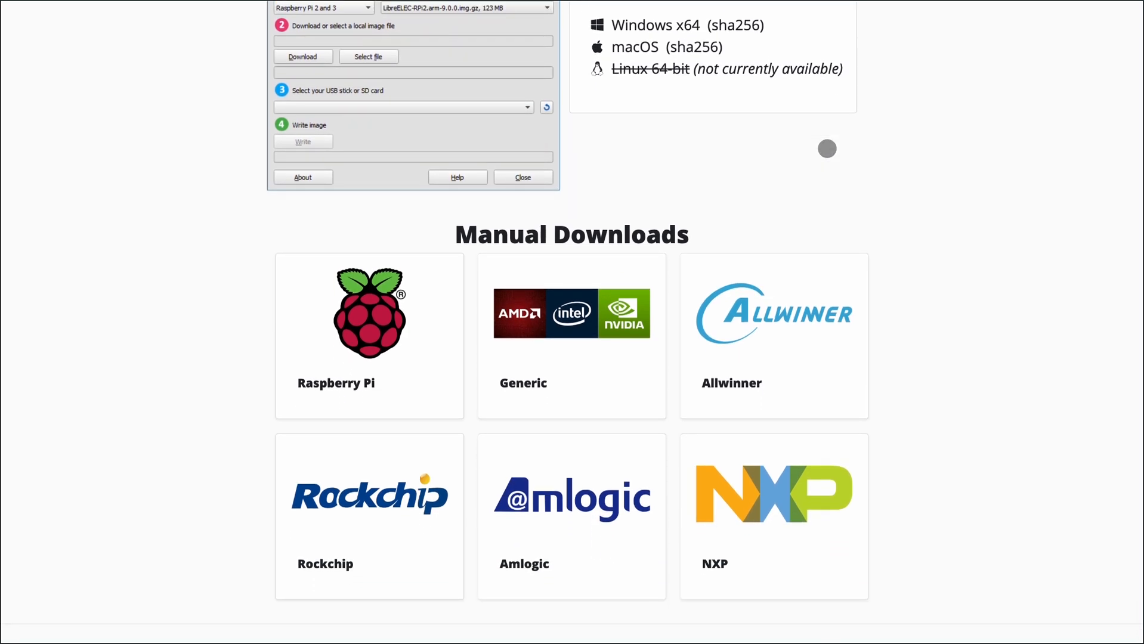
scroll("up", 3)
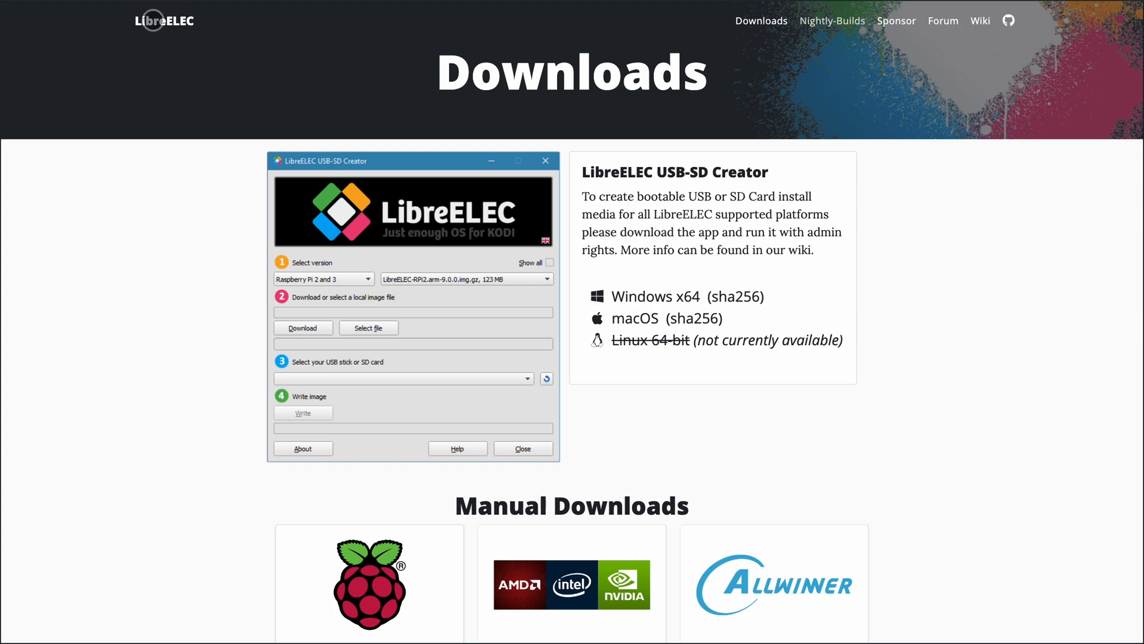
Return home and read the LibreELEC (Omega) 12.0.2 release post down to its support notes.
left_click(164, 20)
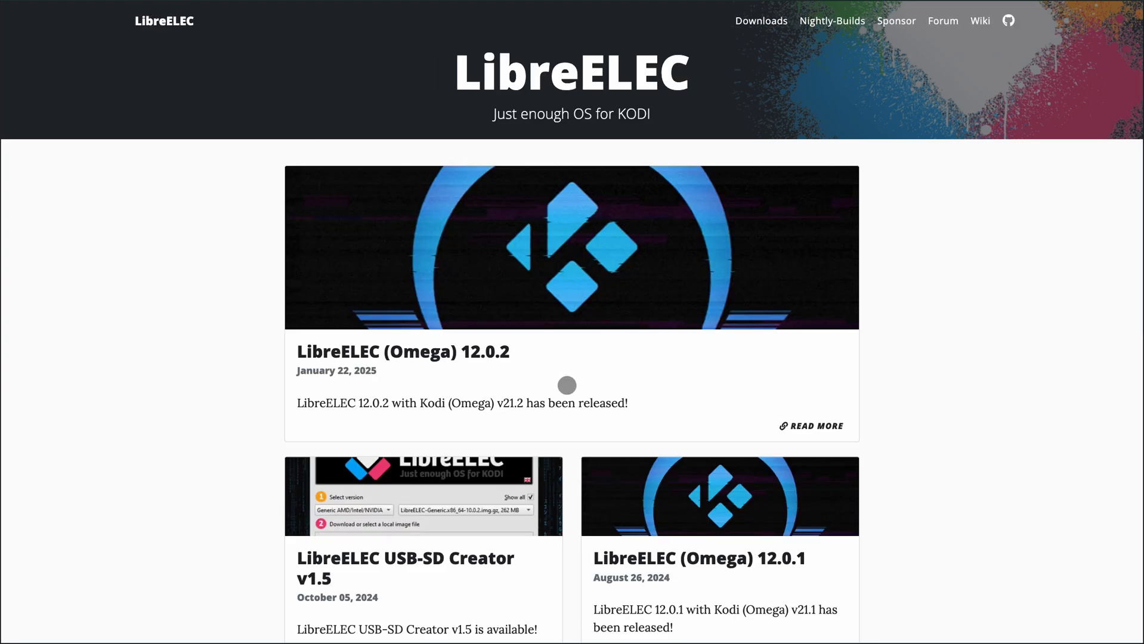
left_click(810, 425)
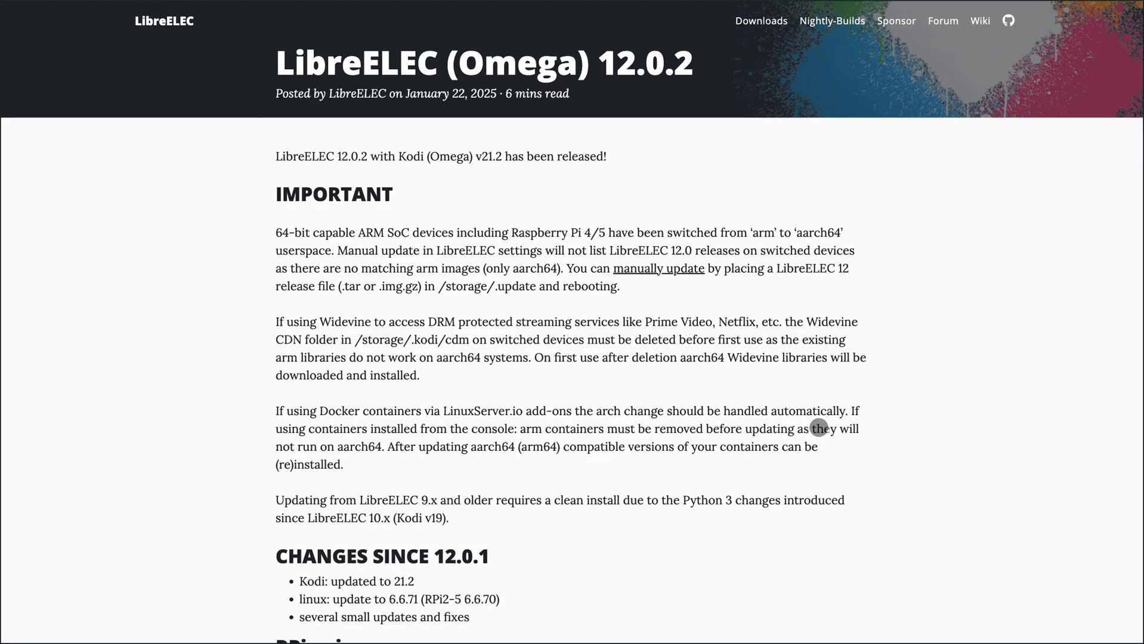
scroll("down", 3)
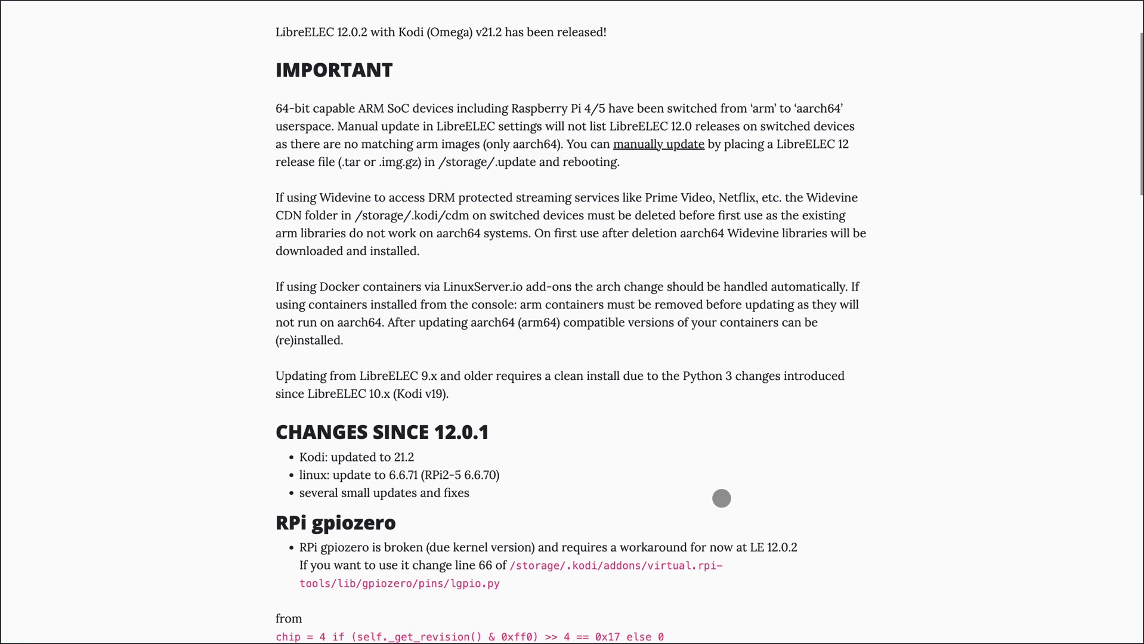
scroll("down", 3)
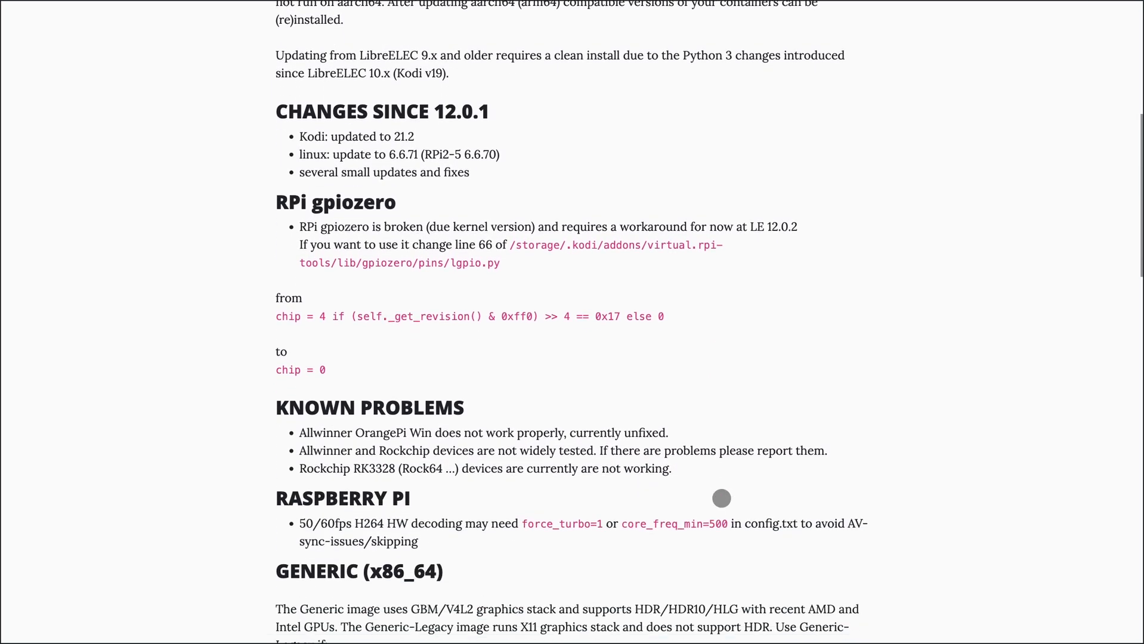
scroll("down", 3)
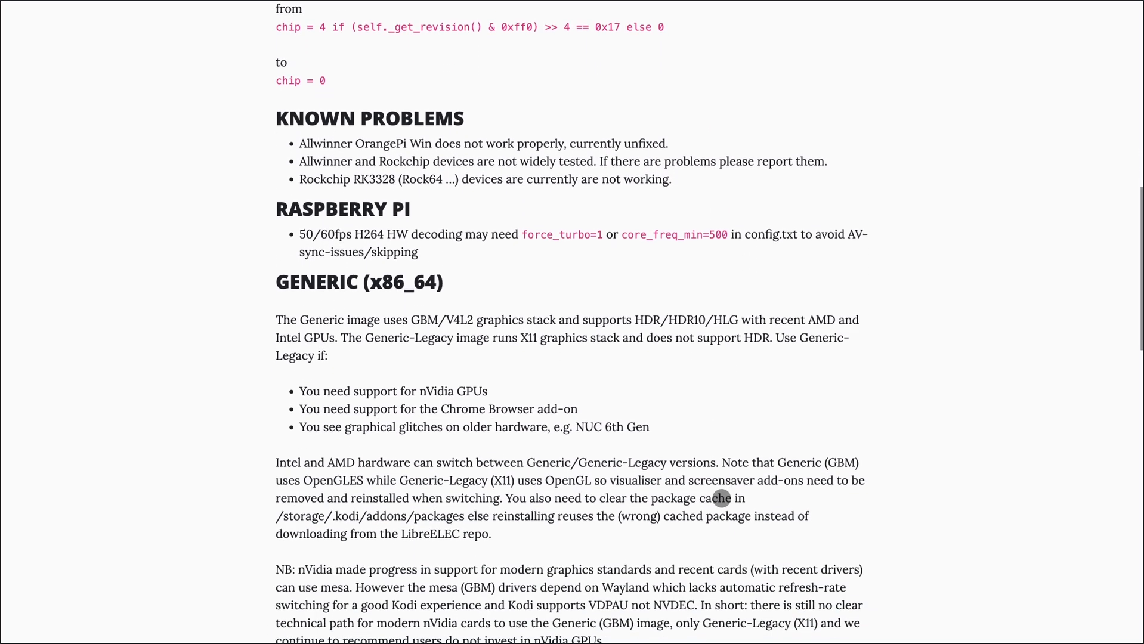
scroll("down", 3)
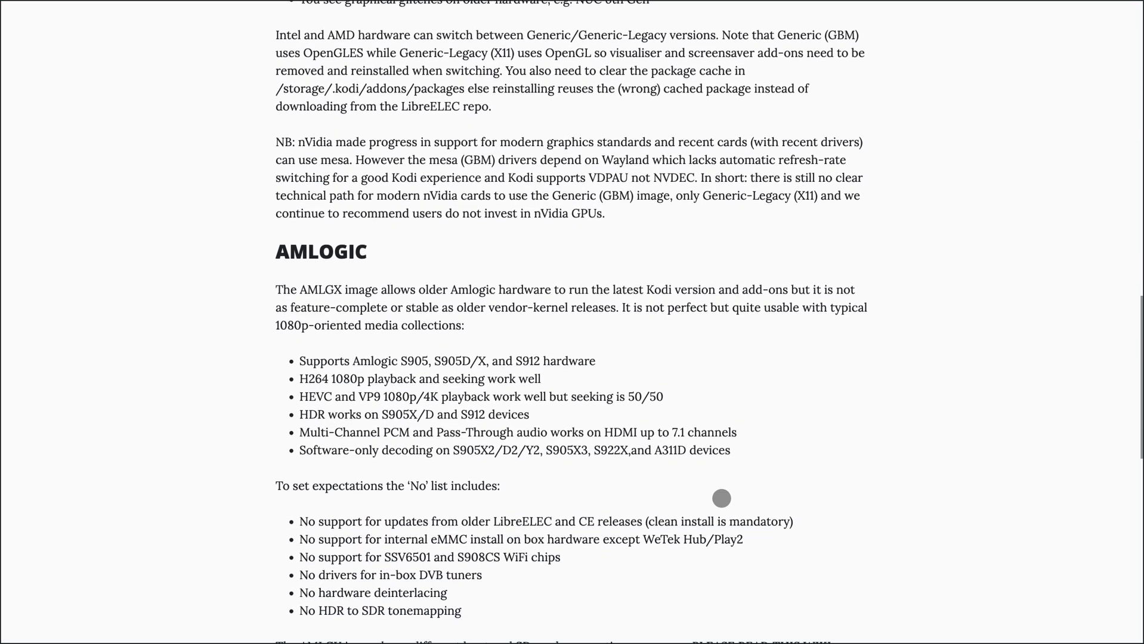
scroll("down", 3)
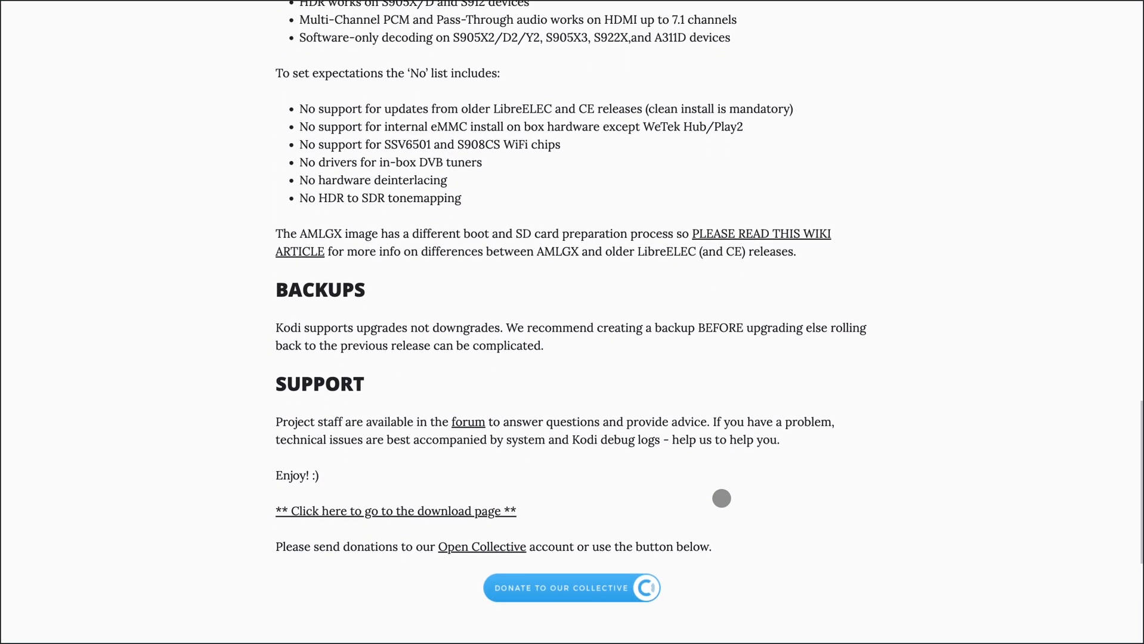
mouse_move(721, 498)
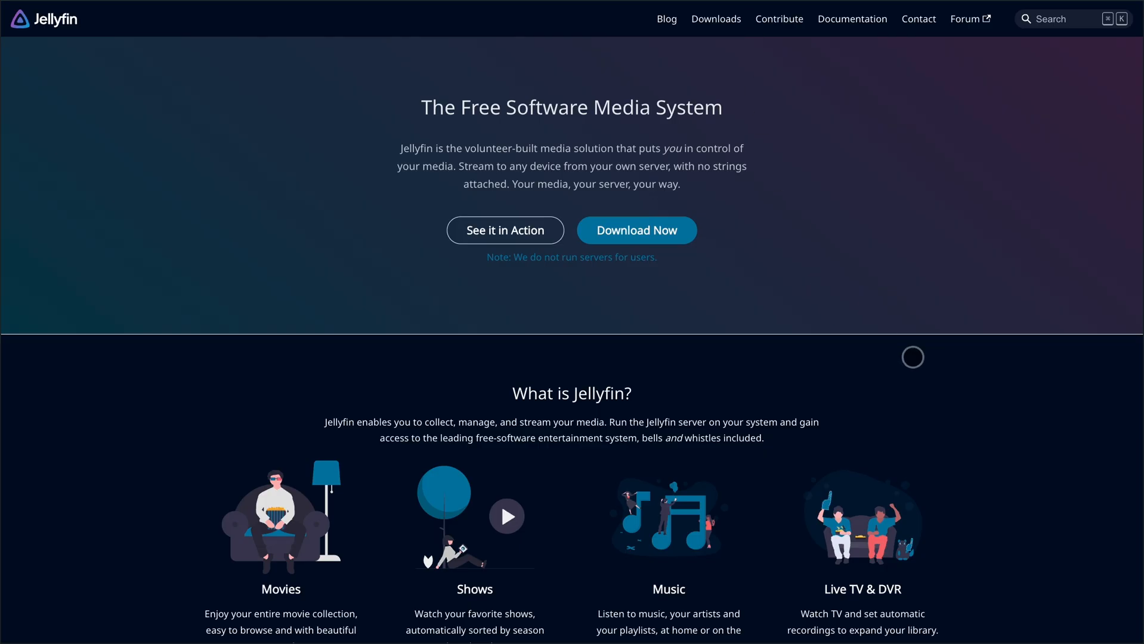
Scroll the Jellyfin homepage past What is Jellyfin, clients and screenshots to Get Started Now.
scroll("down", 3)
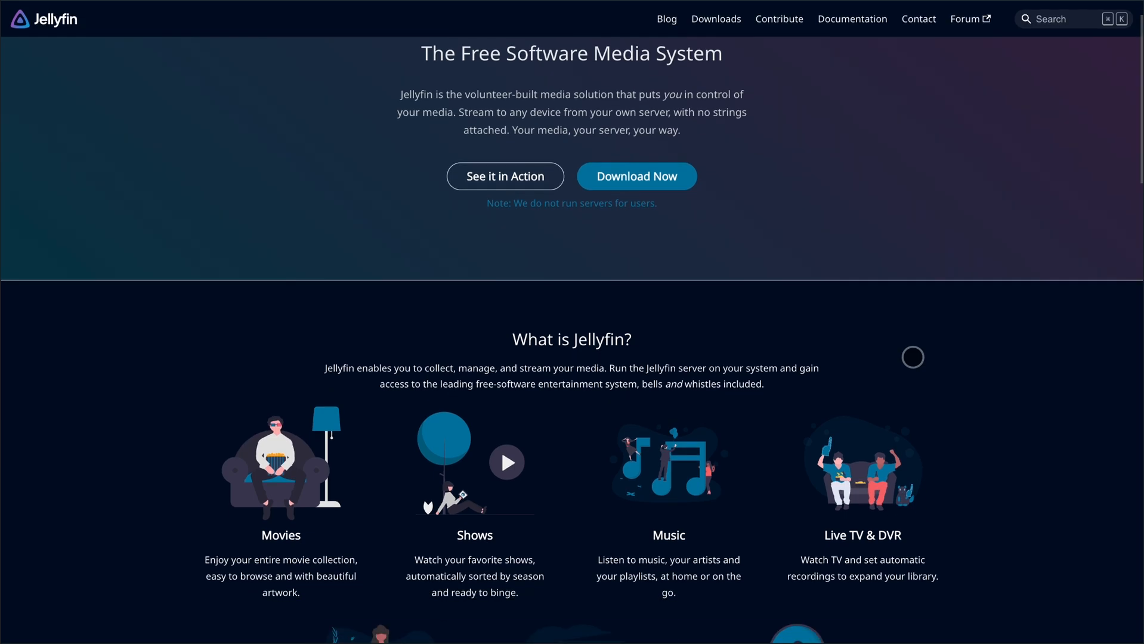
scroll("down", 3)
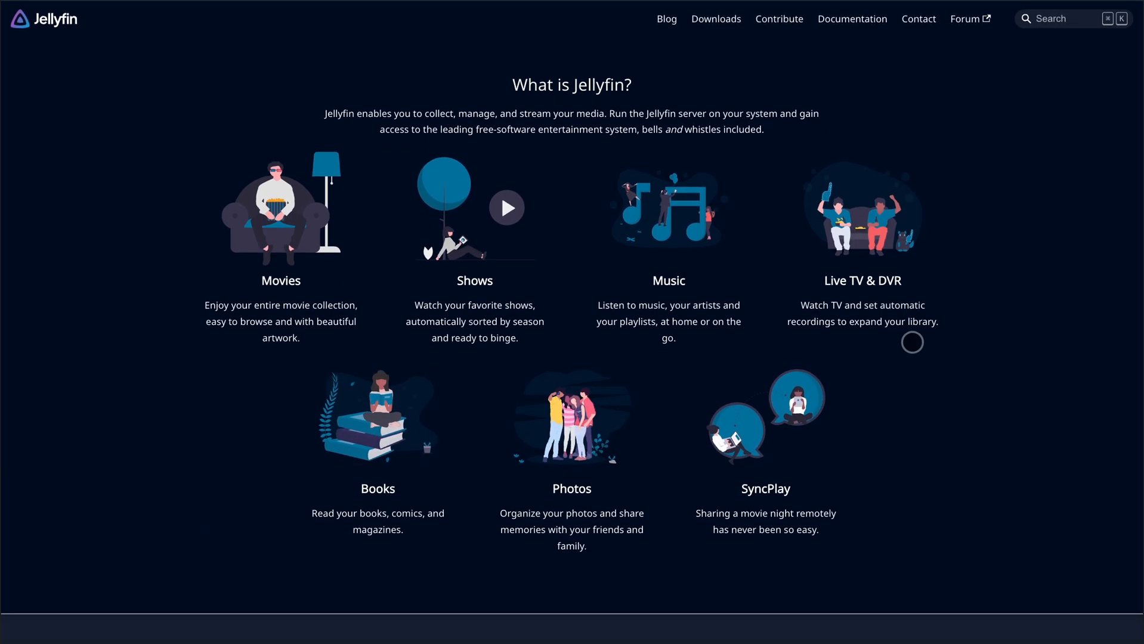
scroll("down", 3)
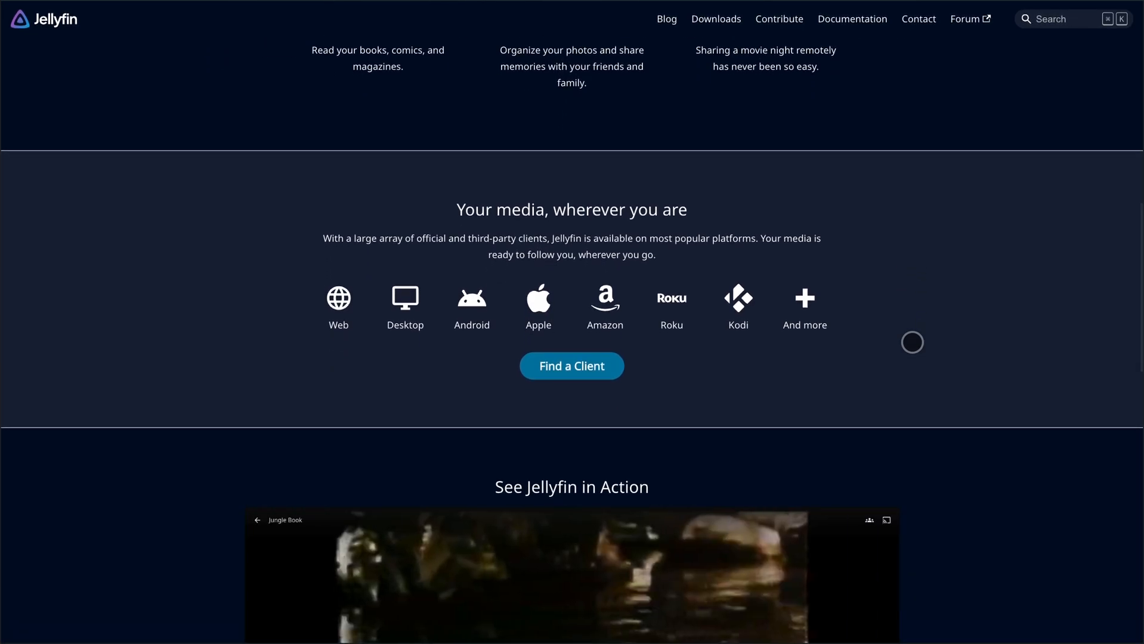
scroll("down", 3)
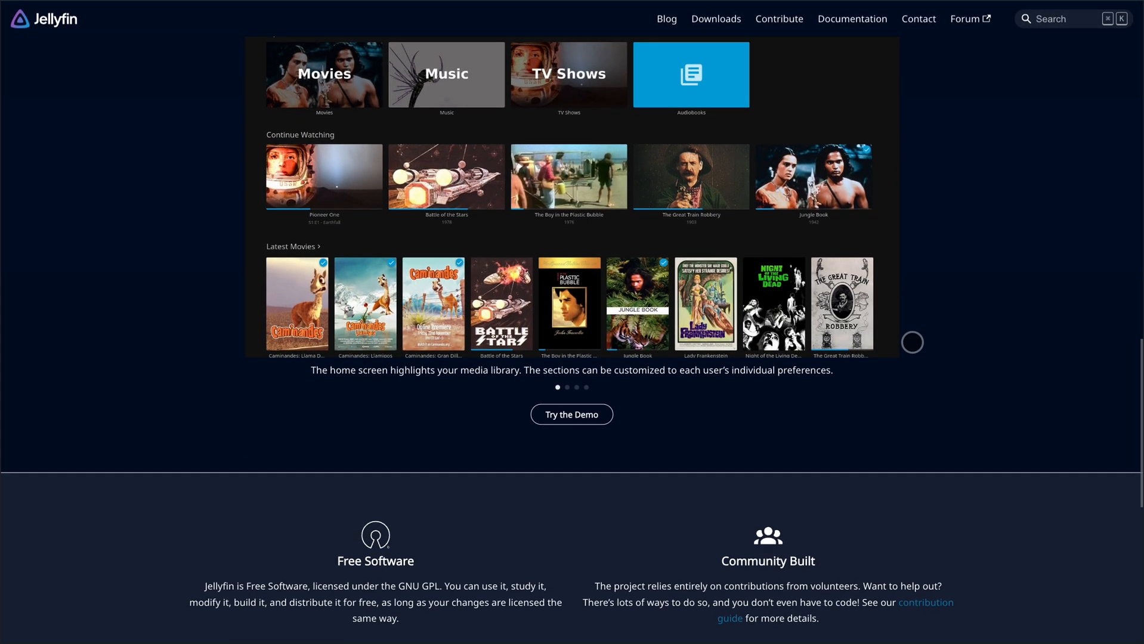
scroll("down", 3)
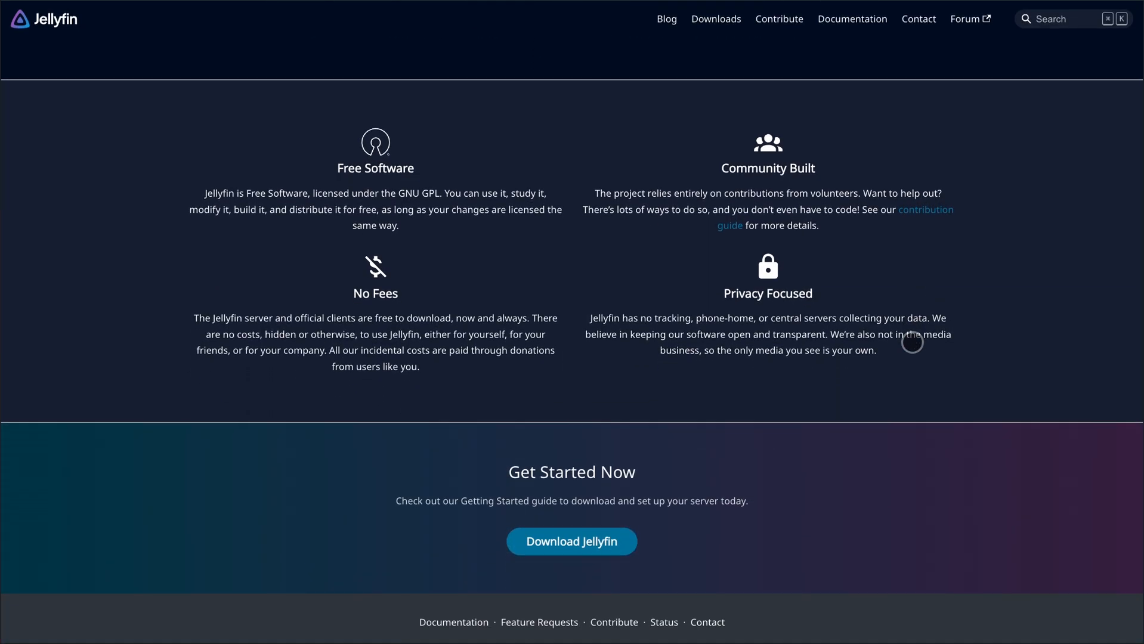
Browse through several posts on the Jellyfin blog.
left_click(665, 20)
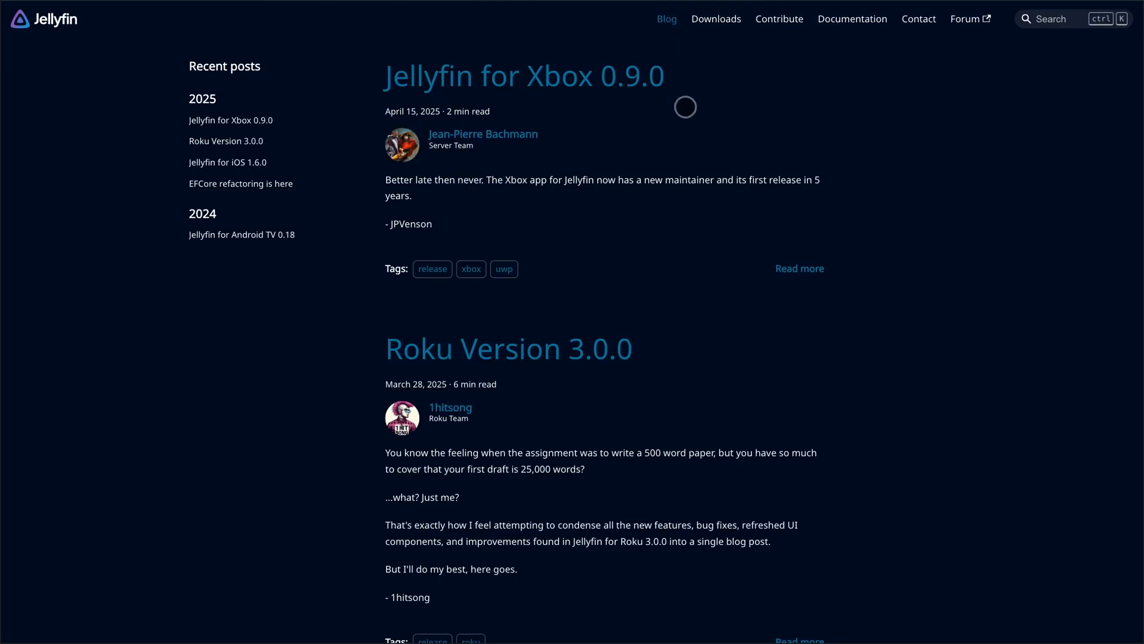
scroll("down", 3)
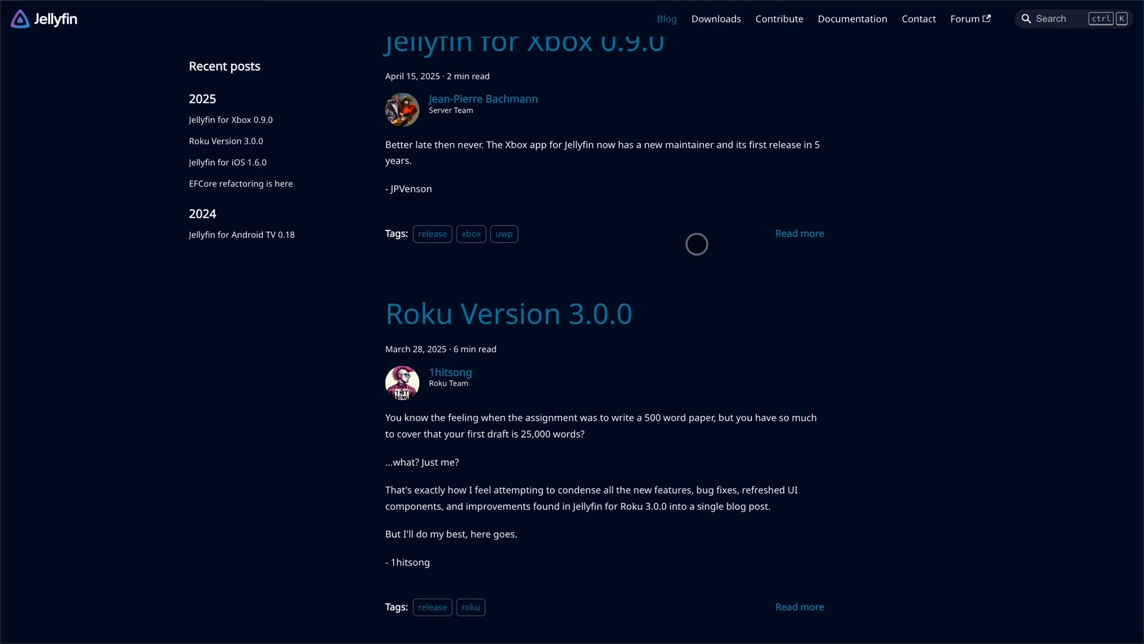
scroll("down", 3)
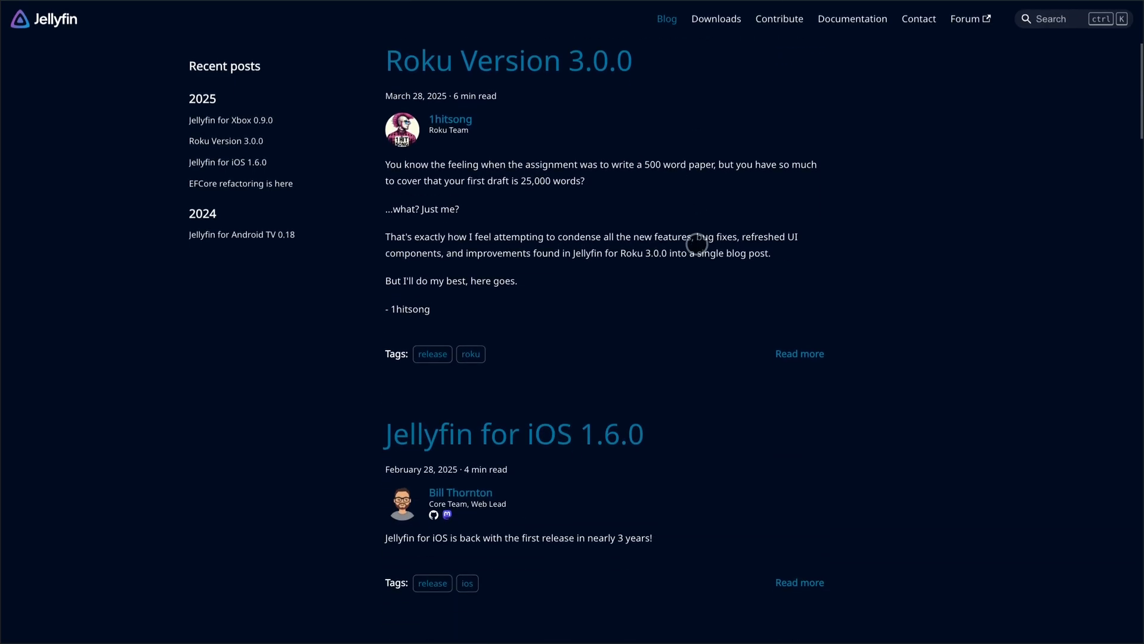
scroll("down", 3)
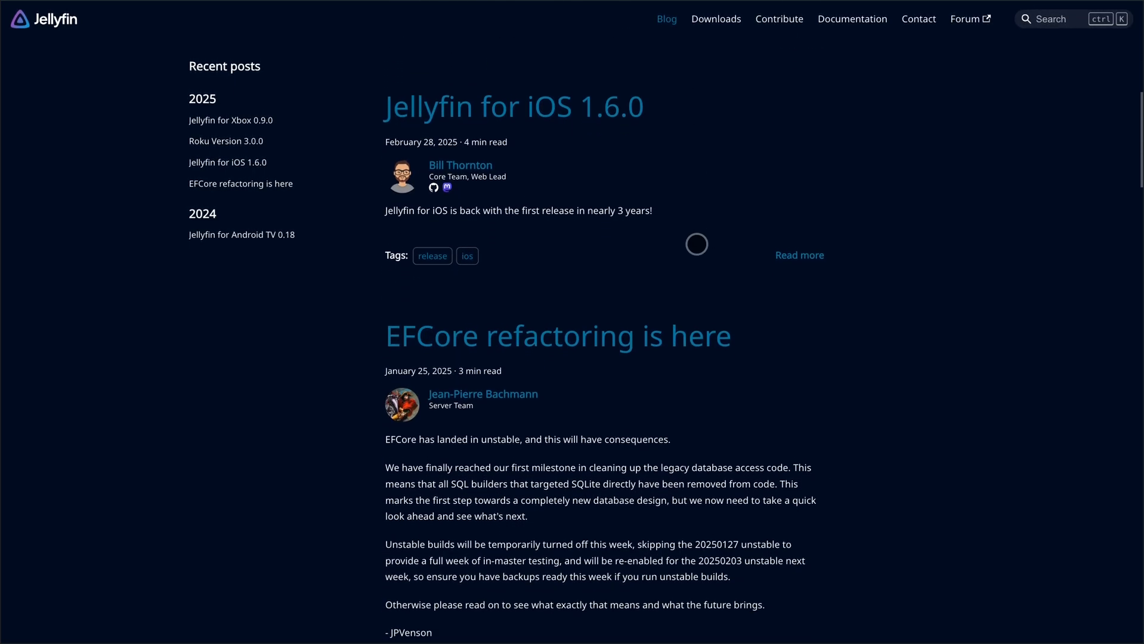
scroll("down", 3)
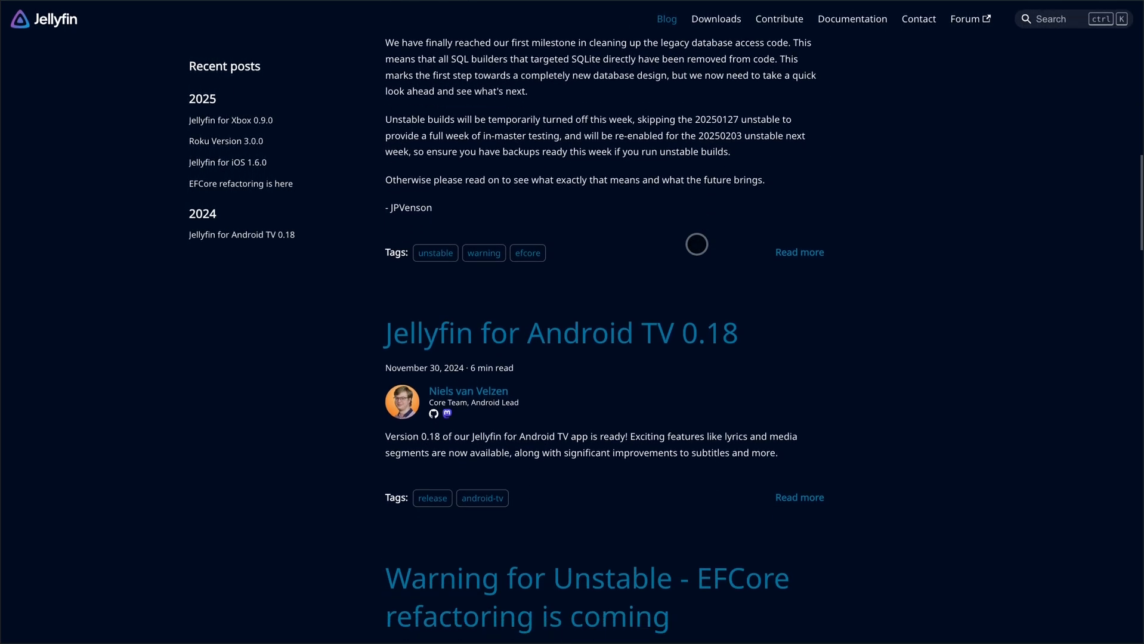
scroll("down", 3)
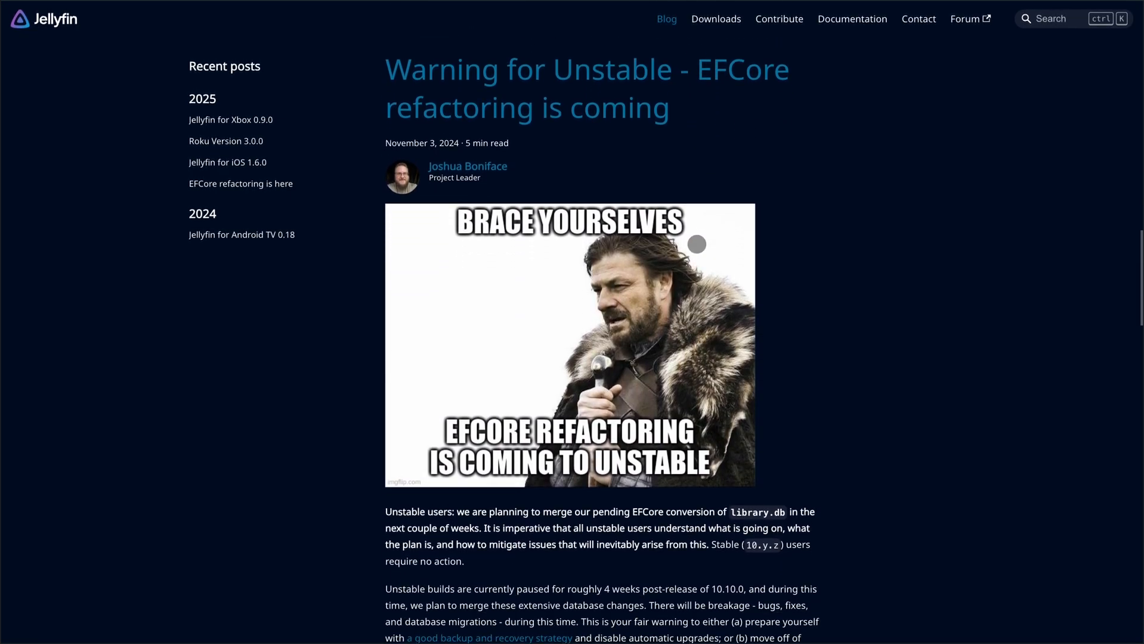
scroll("down", 3)
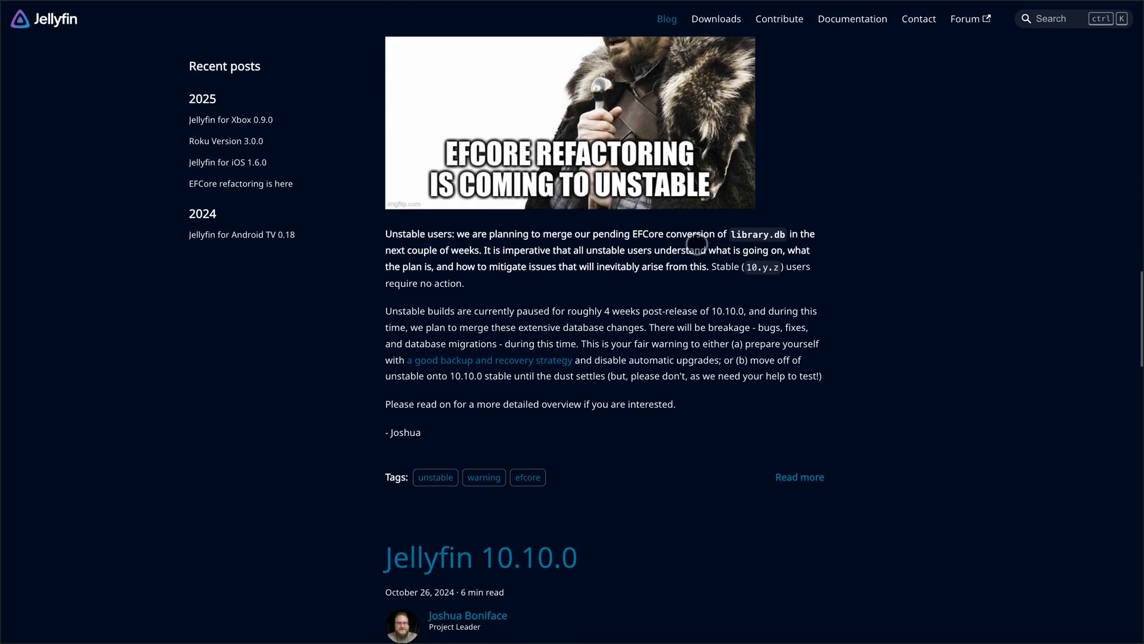
scroll("down", 3)
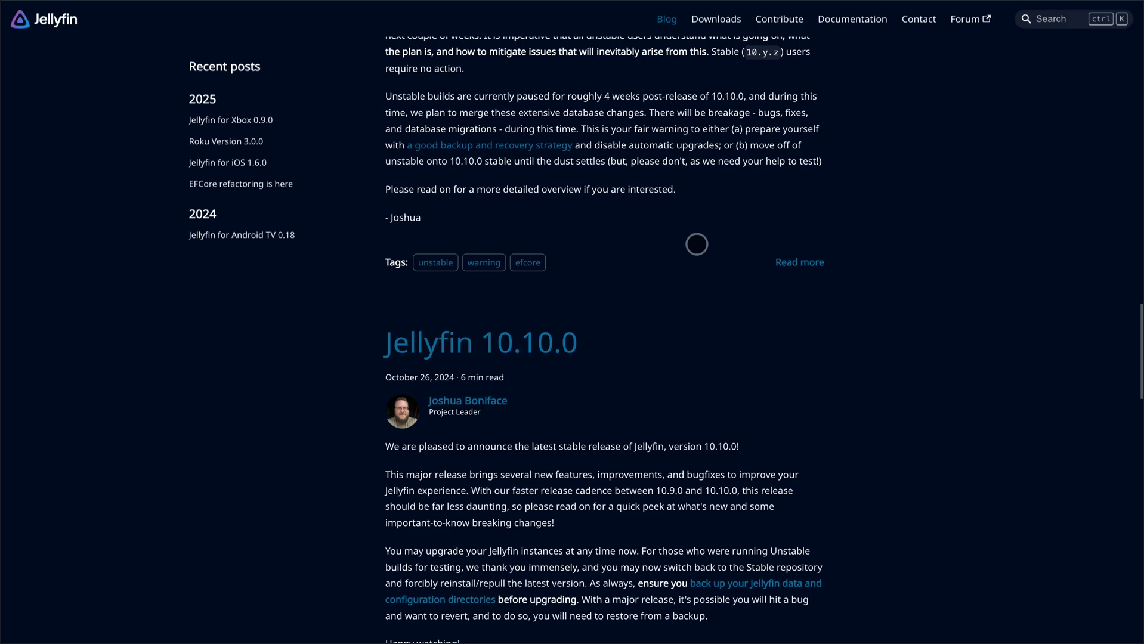
scroll("down", 3)
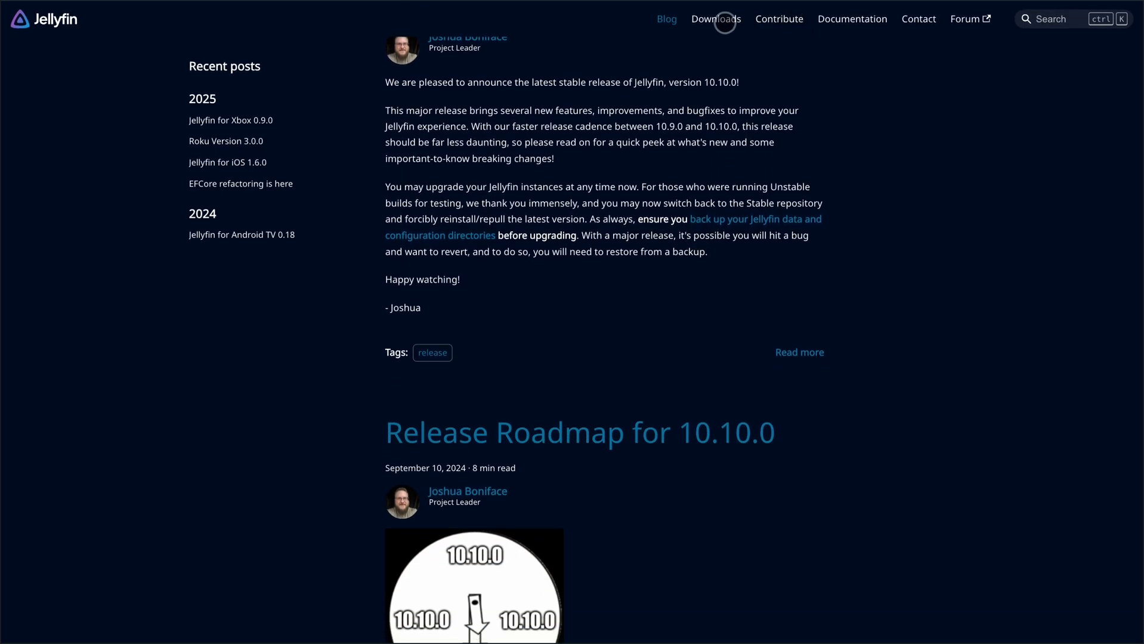
View the Contribute page, then open the Jellyfin Documentation welcome page.
left_click(715, 18)
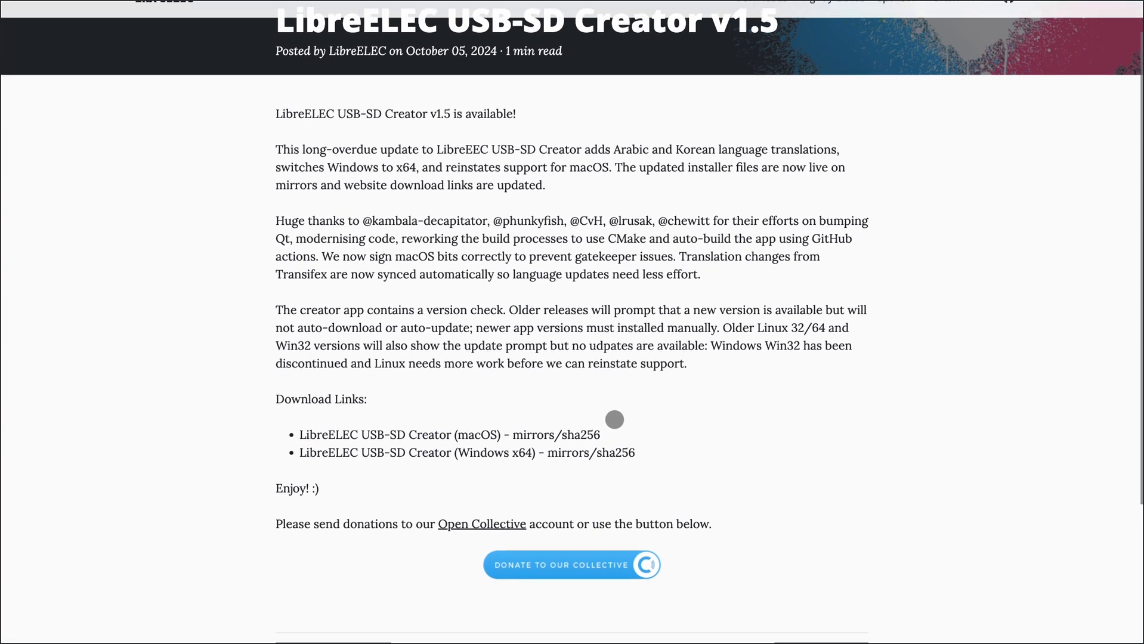
scroll("up", 3)
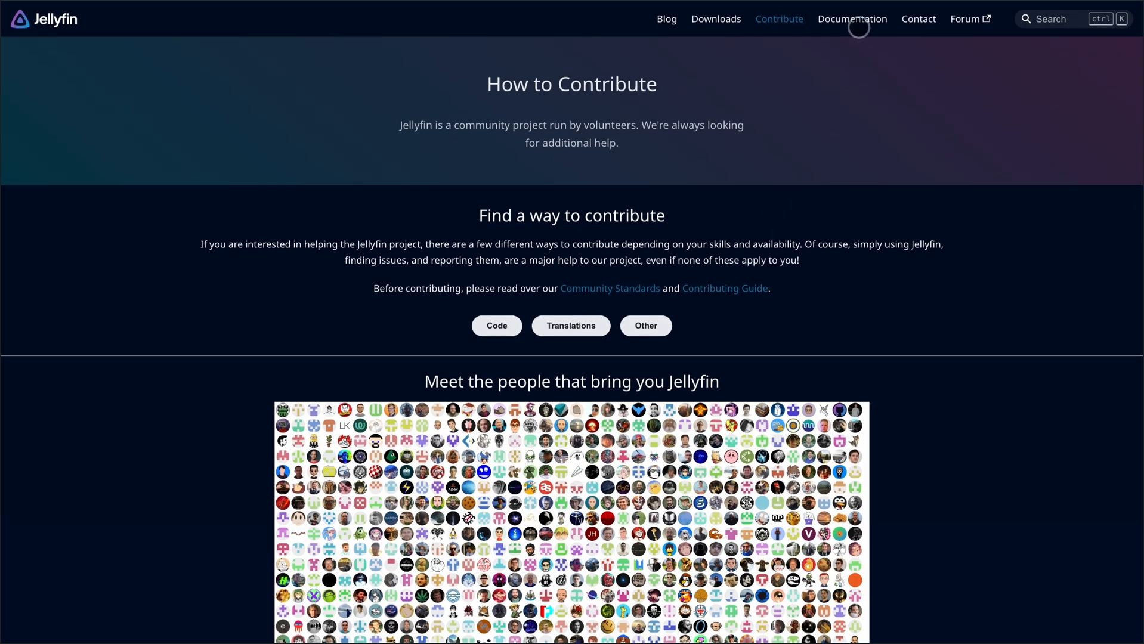
left_click(851, 18)
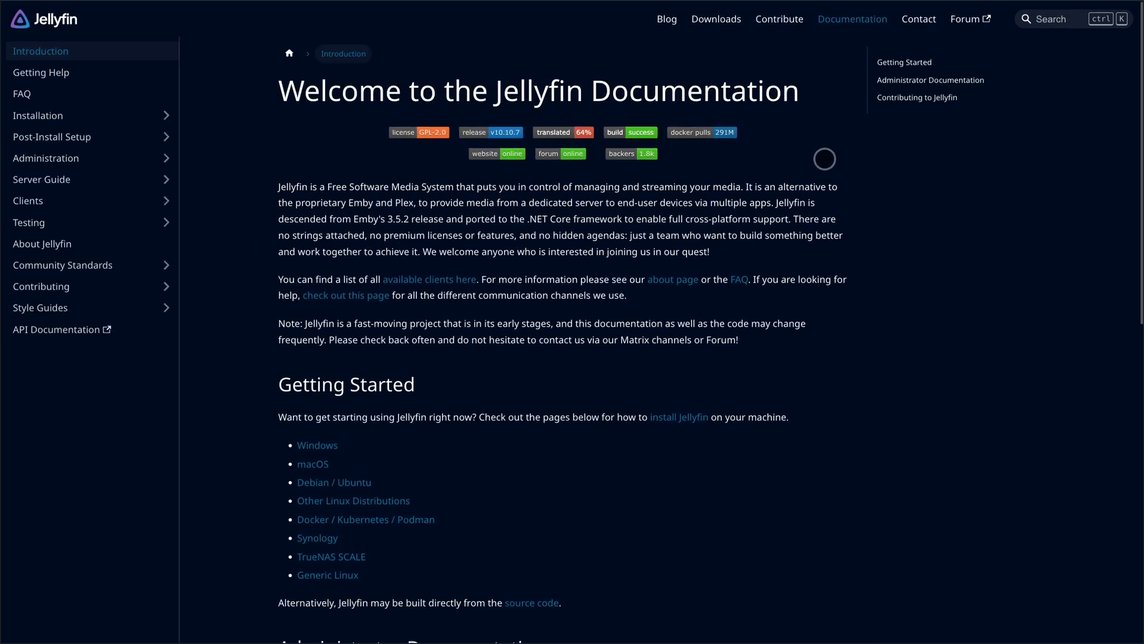
scroll("down", 3)
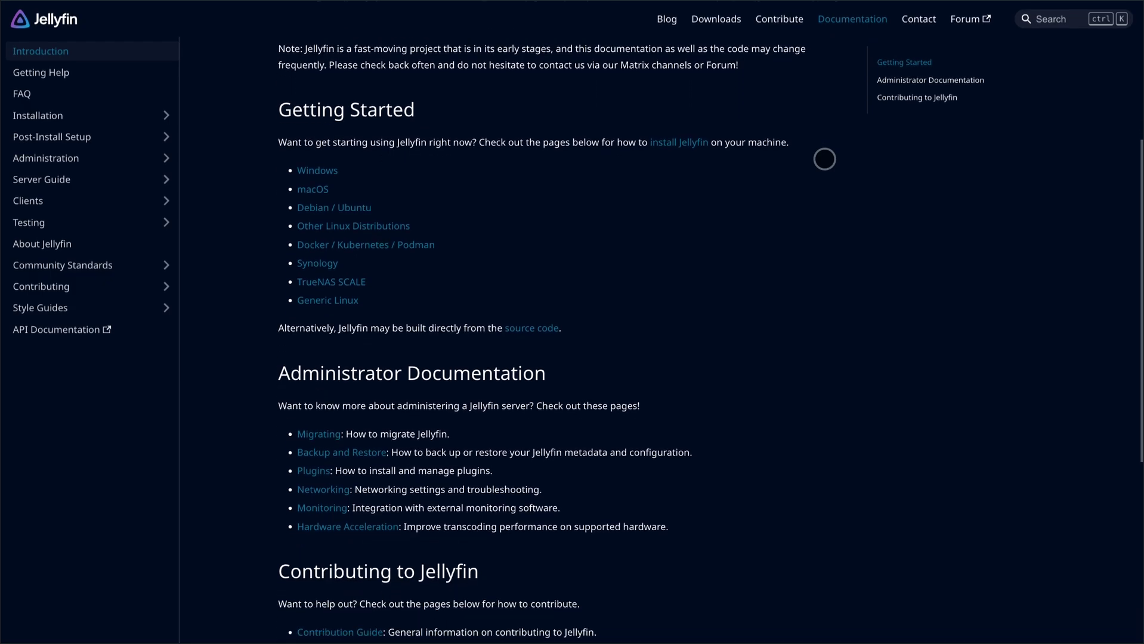
scroll("down", 3)
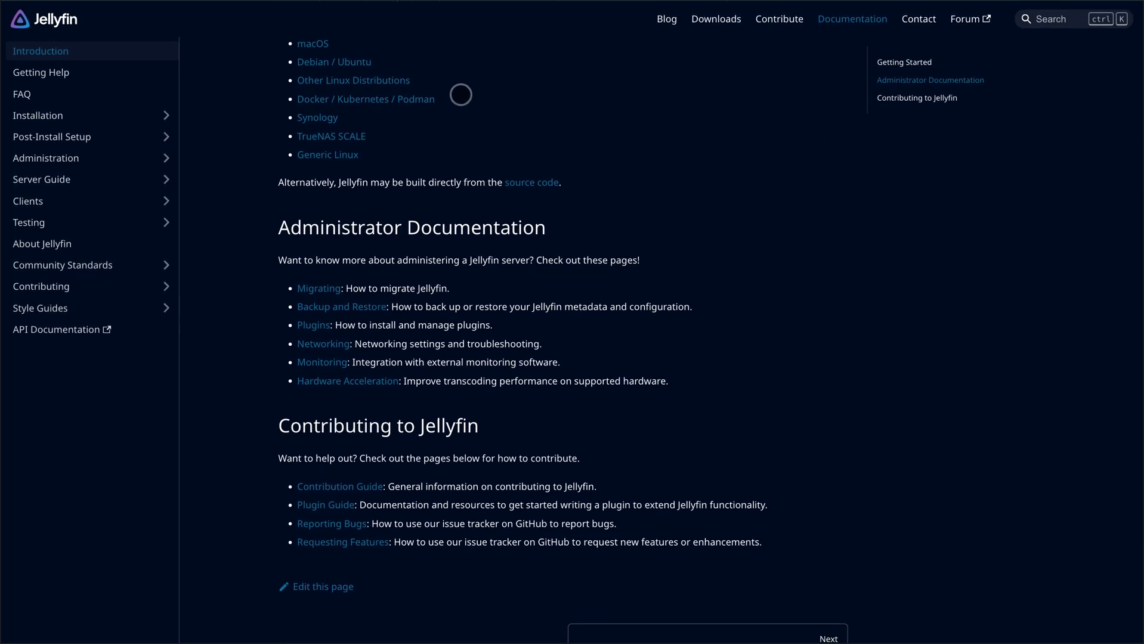
scroll("up", 3)
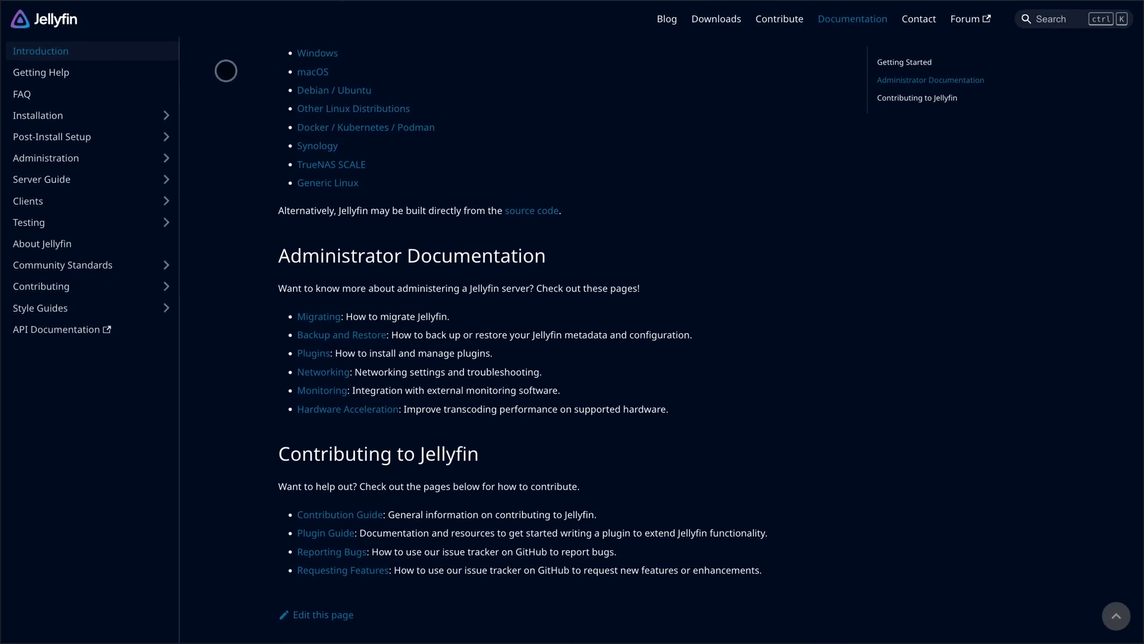